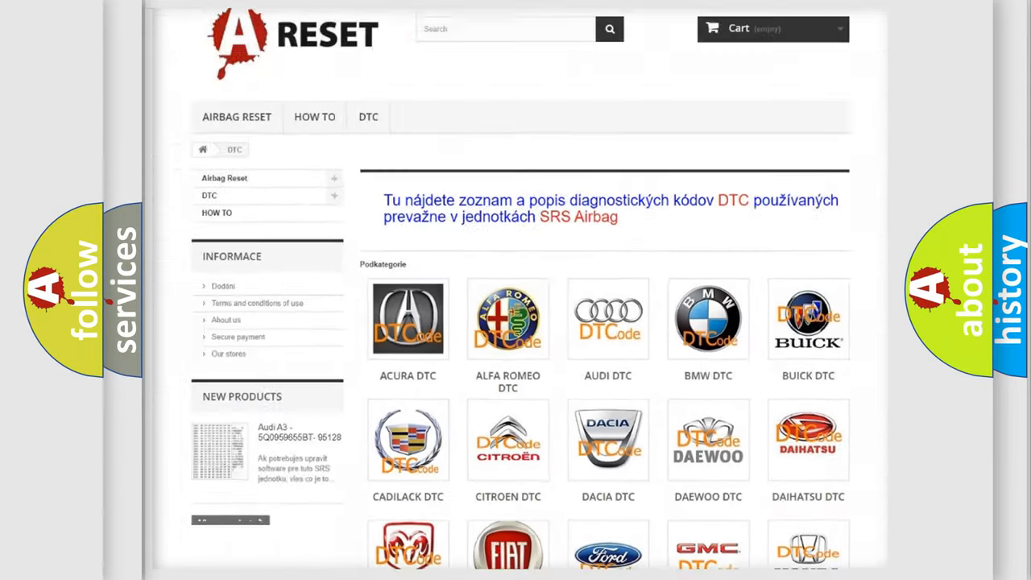
{"action": "scroll", "scroll_direction": "down", "scroll_amount": 3}
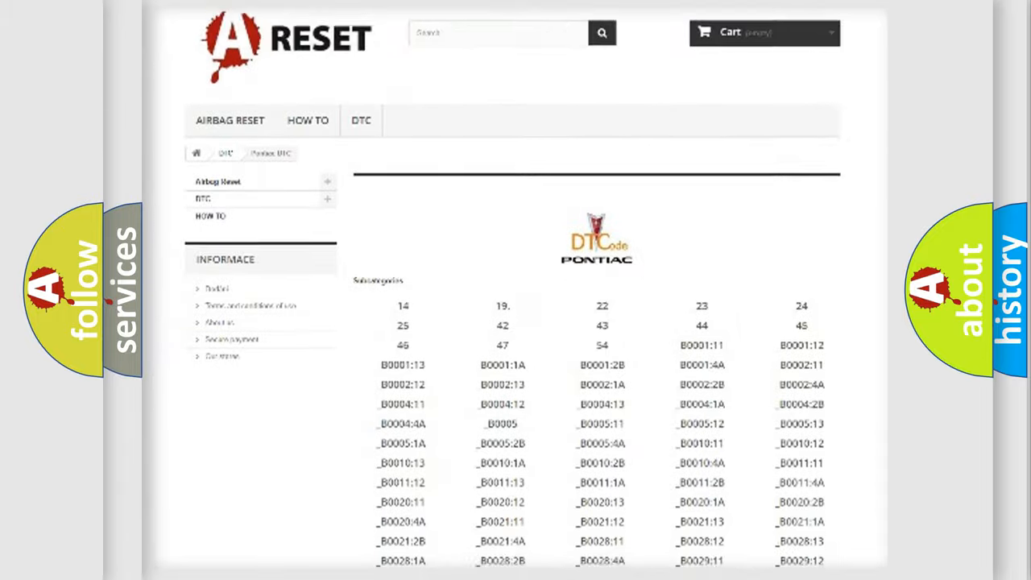
{"action": "scroll", "scroll_direction": "down", "scroll_amount": 3}
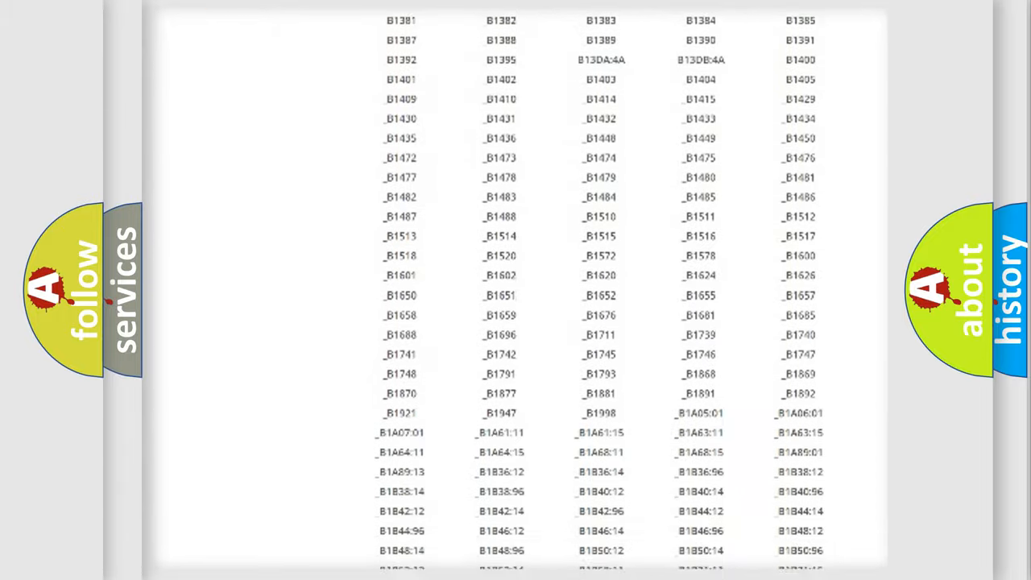
{"action": "scroll", "scroll_direction": "up", "scroll_amount": 3}
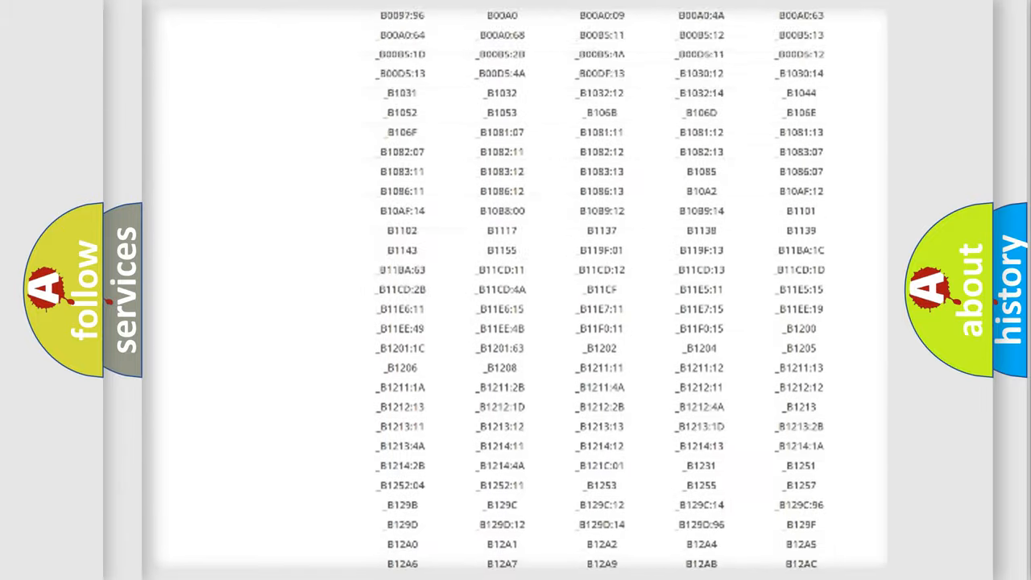
{"action": "scroll", "scroll_direction": "up", "scroll_amount": 3}
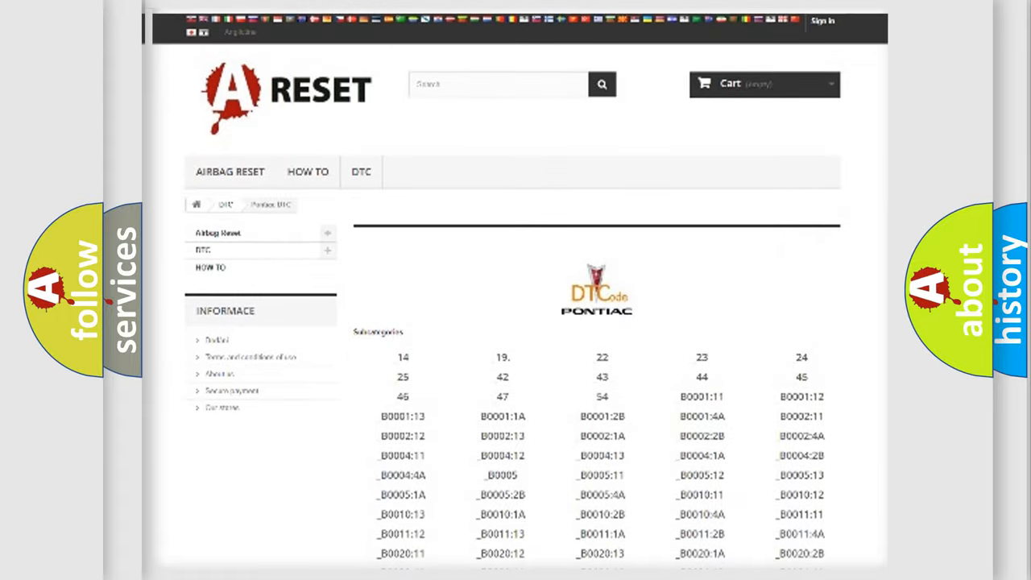